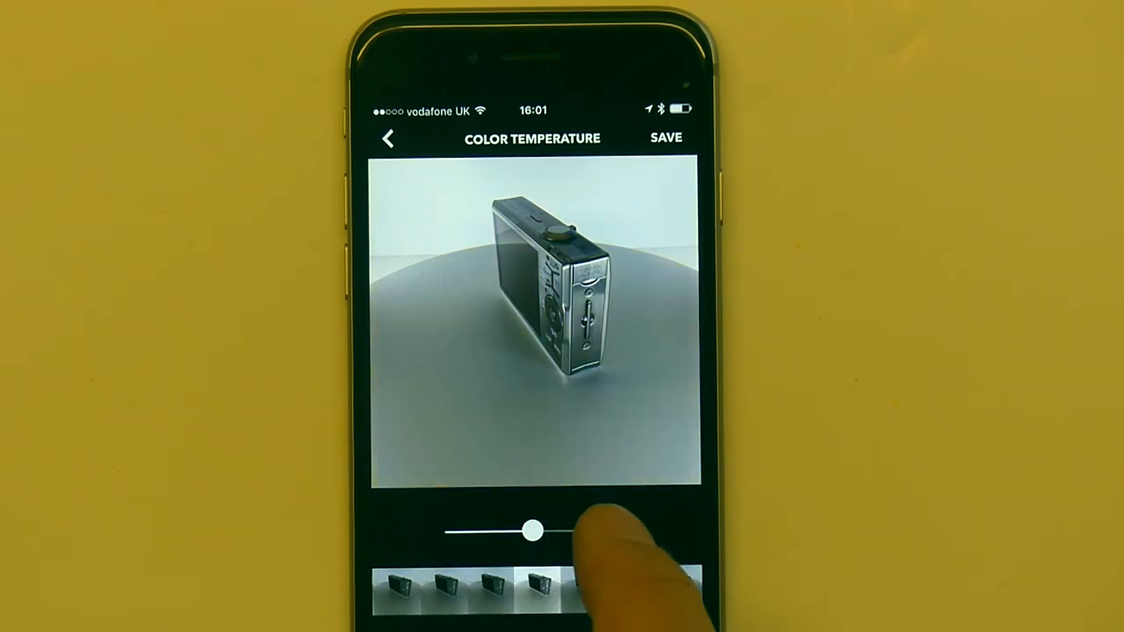
- Preview brighter and darker exposure on the camera spin, then reset exposure to neutral
{"action": "left_click_drag", "start_coordinate": [534, 530], "coordinate": [513, 529]}
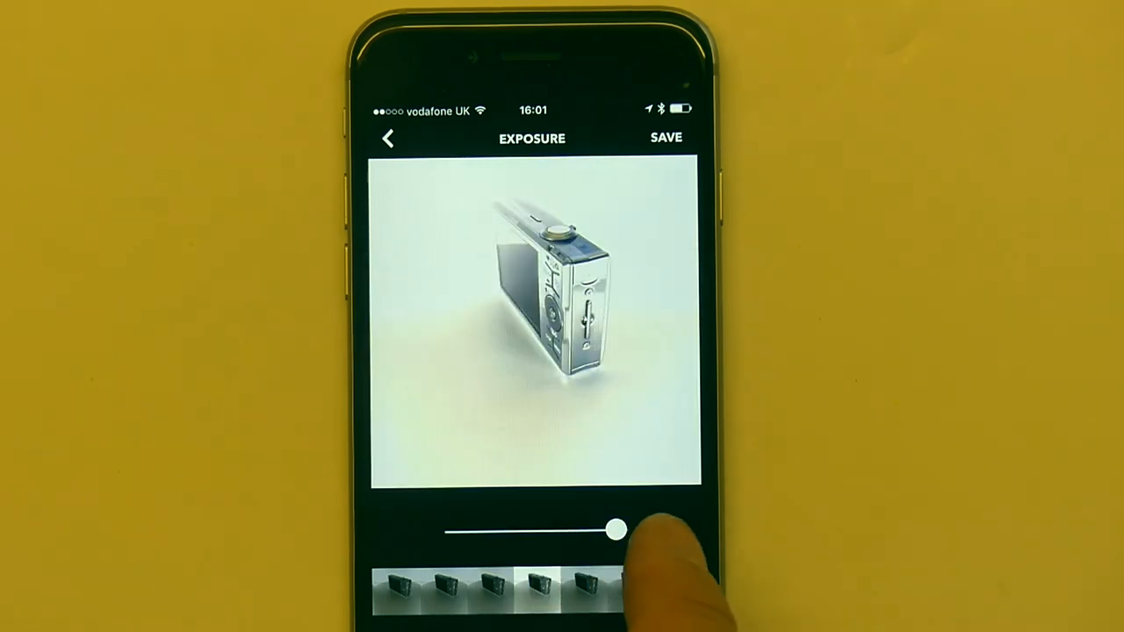
{"action": "left_click_drag", "start_coordinate": [615, 531], "coordinate": [454, 532]}
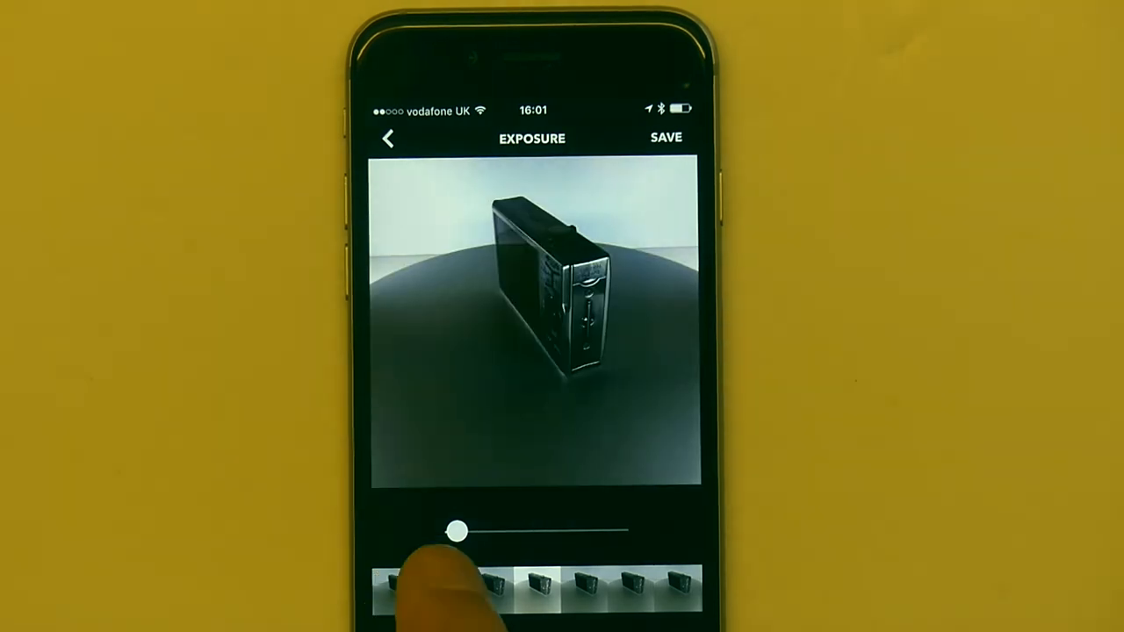
{"action": "left_click_drag", "start_coordinate": [454, 530], "coordinate": [527, 530]}
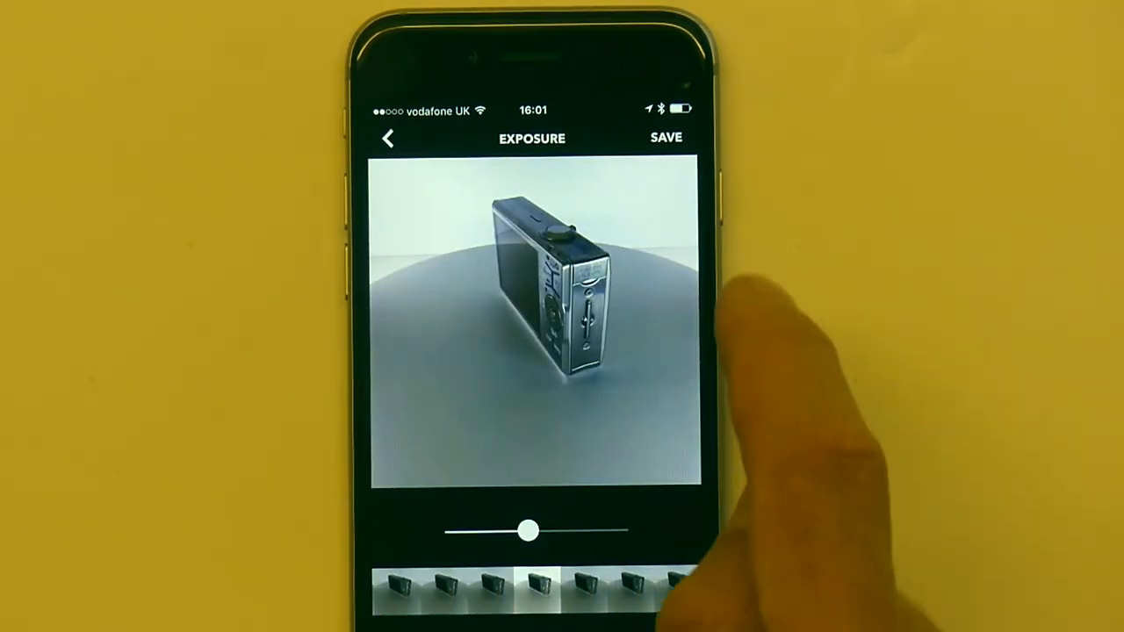
{"action": "left_click", "coordinate": [387, 138]}
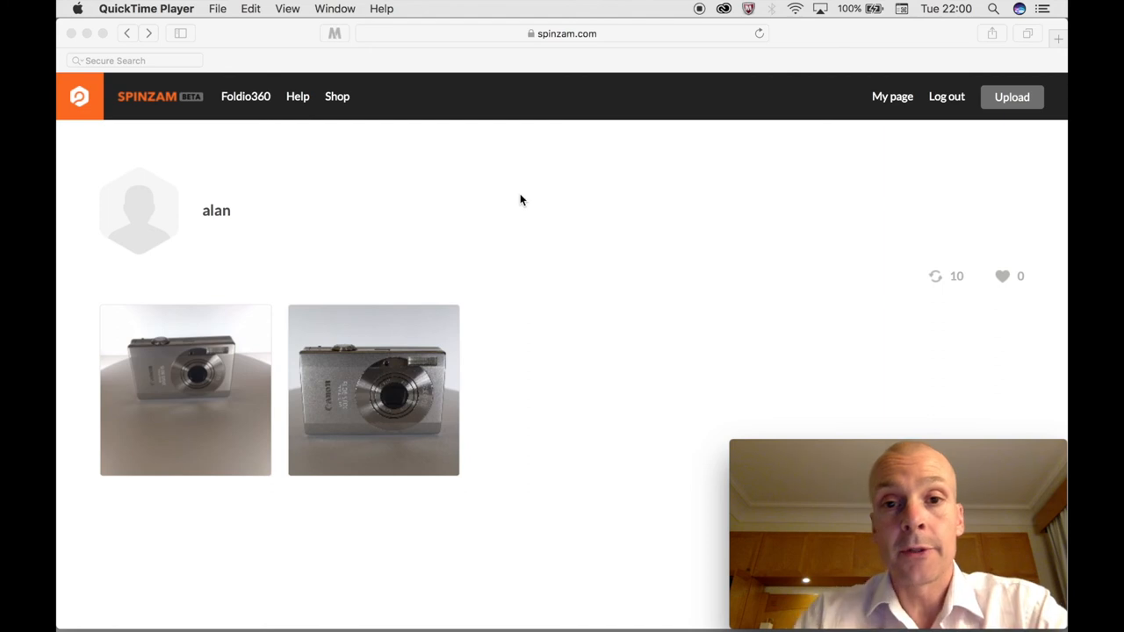
{"action": "mouse_move", "coordinate": [271, 292]}
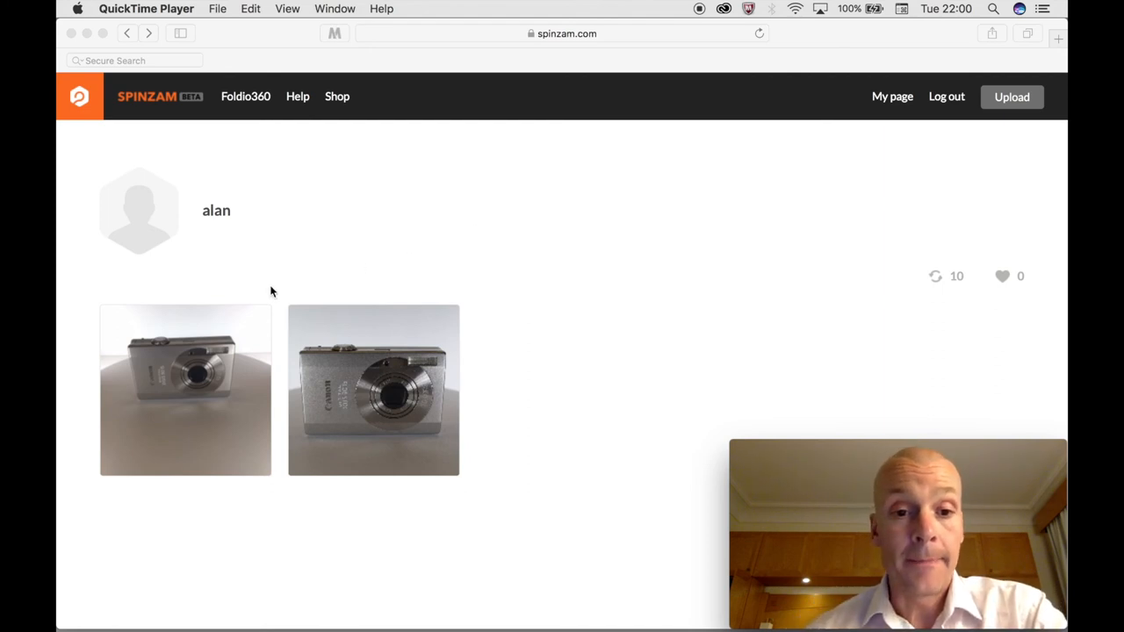
{"action": "mouse_move", "coordinate": [206, 327]}
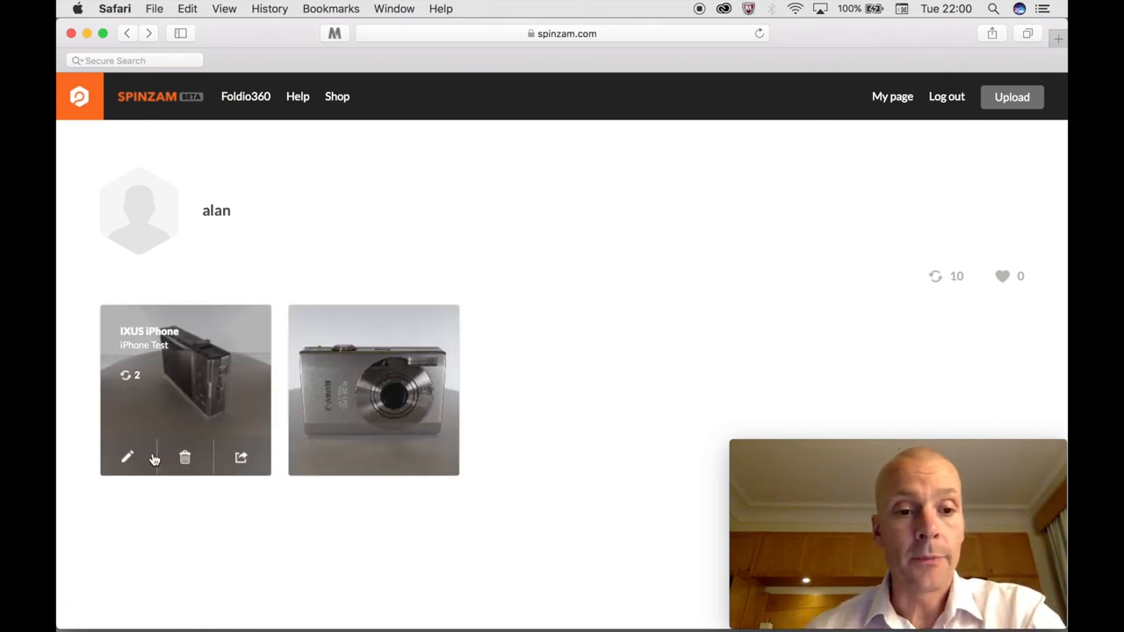
- Open Edit image for the IXUS iPhone spin and view its Public, Linked, Private options
{"action": "left_click", "coordinate": [126, 458]}
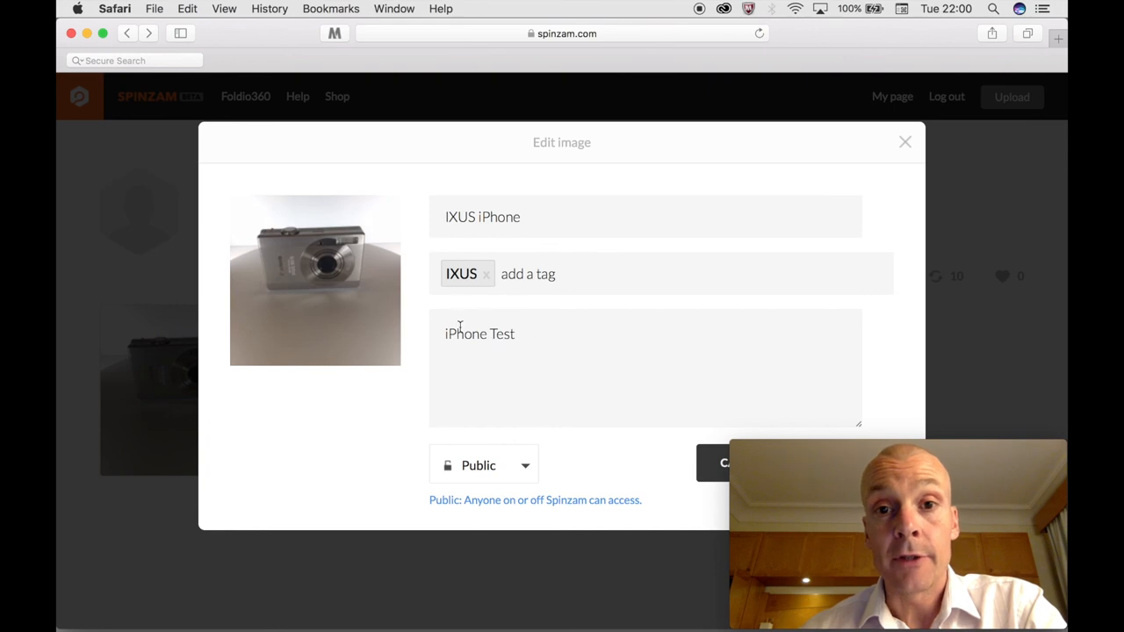
{"action": "mouse_move", "coordinate": [490, 467]}
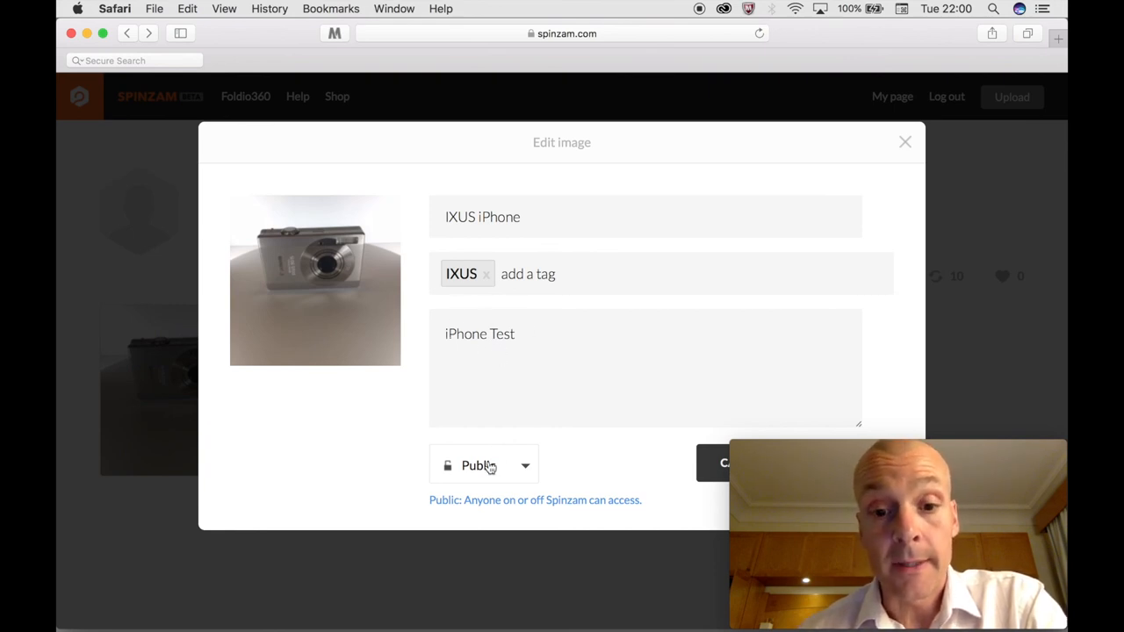
{"action": "left_click", "coordinate": [483, 466]}
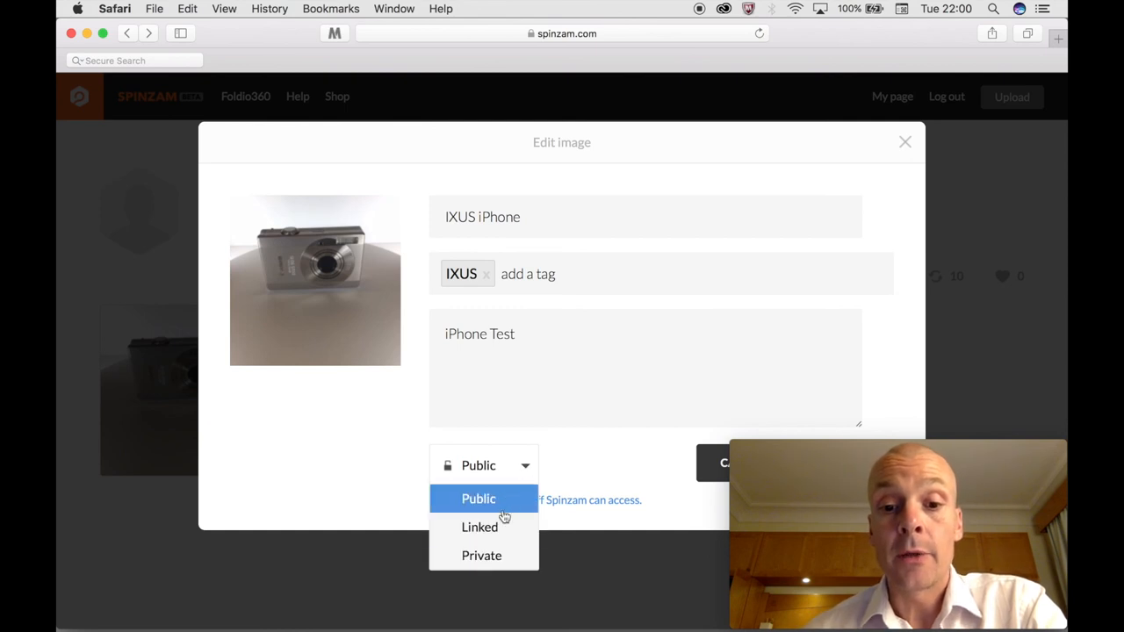
{"action": "mouse_move", "coordinate": [480, 527]}
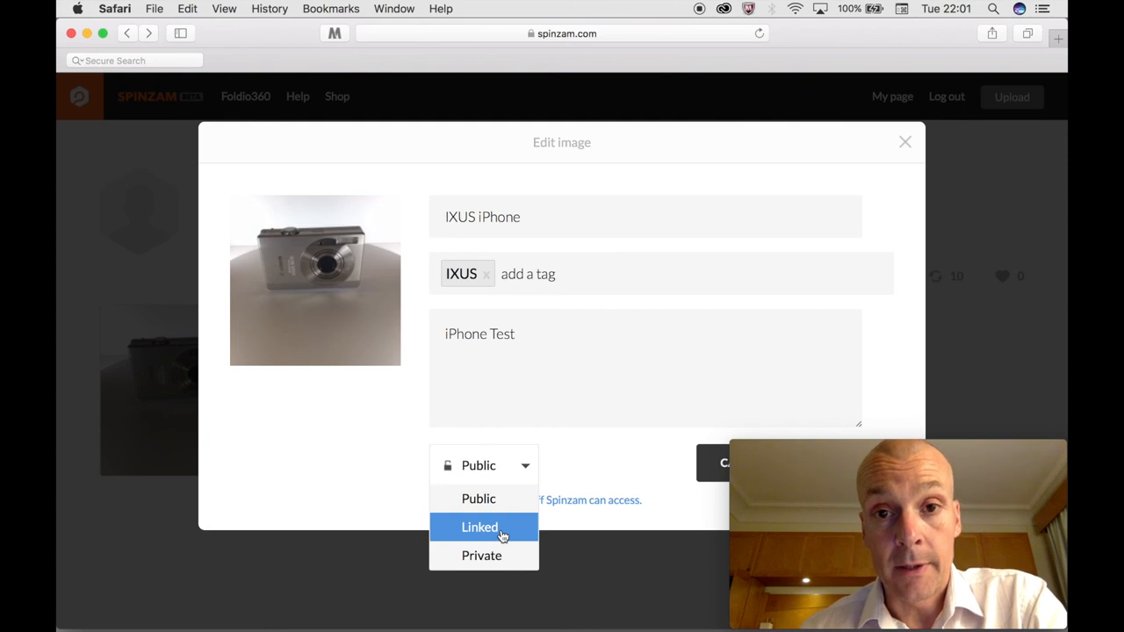
{"action": "mouse_move", "coordinate": [481, 555]}
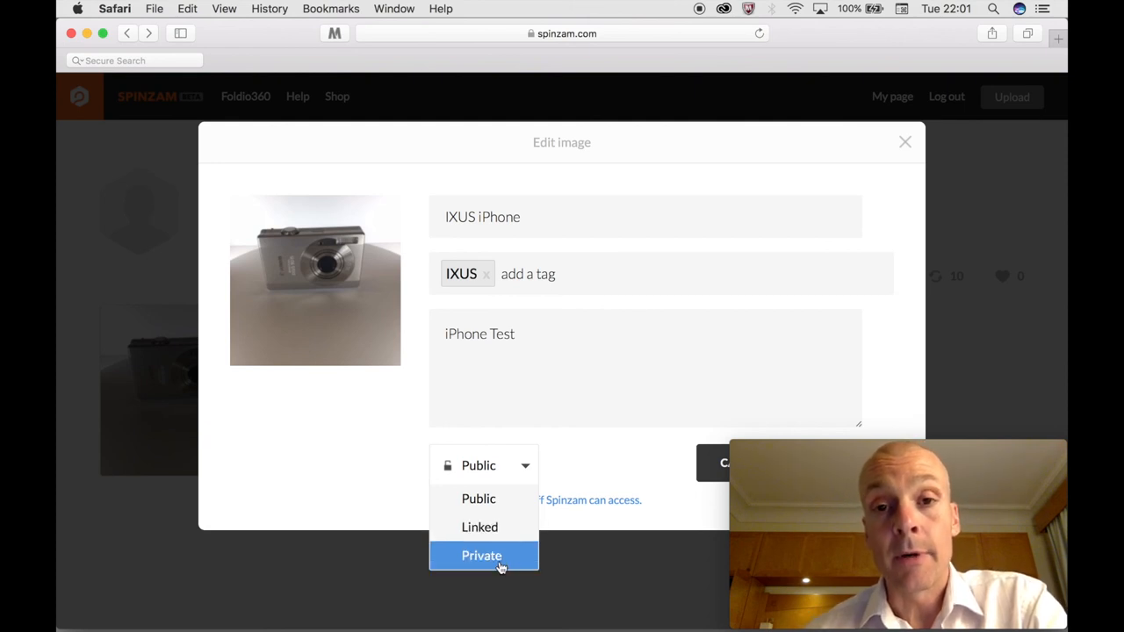
{"action": "mouse_move", "coordinate": [439, 539]}
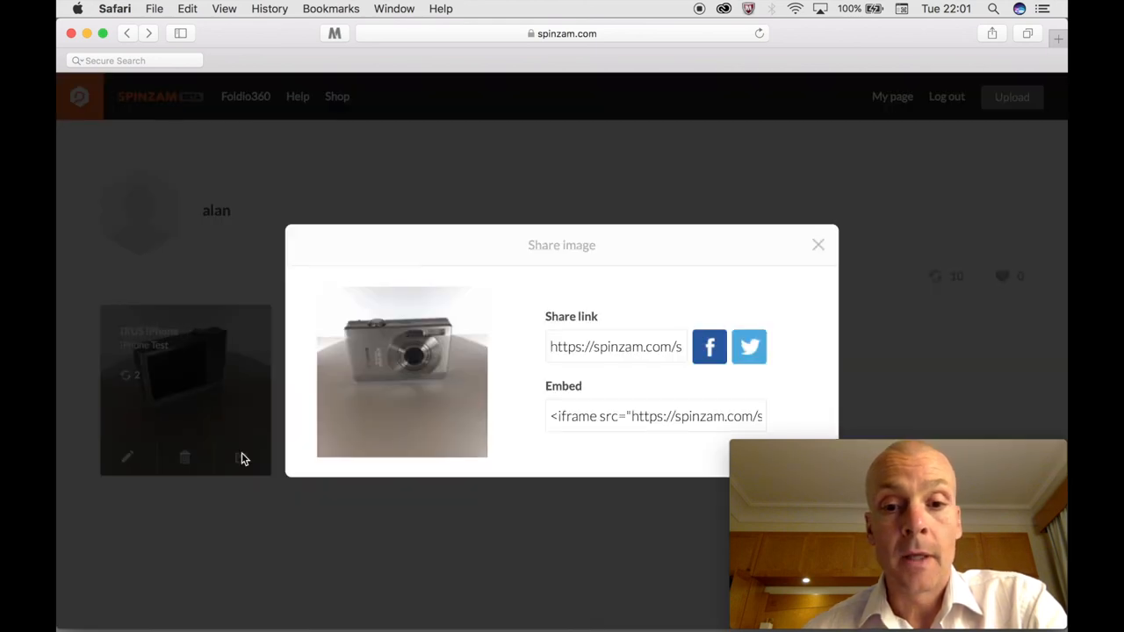
- Select the IXUS iPhone spin's share link and embed code, then close the share dialog
{"action": "left_click", "coordinate": [615, 346]}
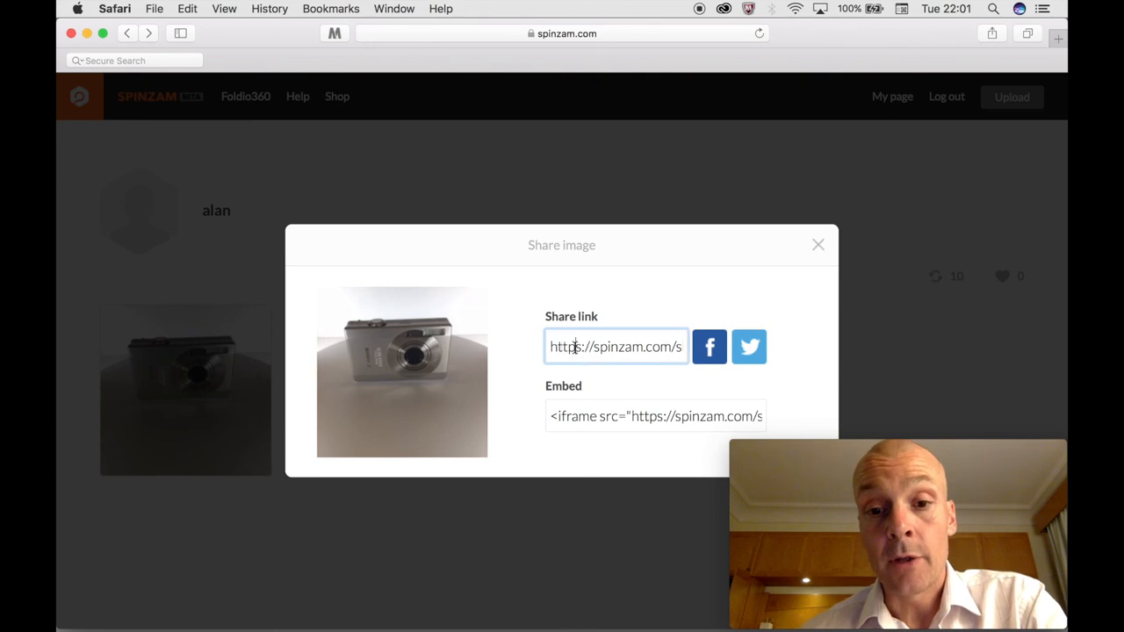
{"action": "triple_click", "coordinate": [616, 347]}
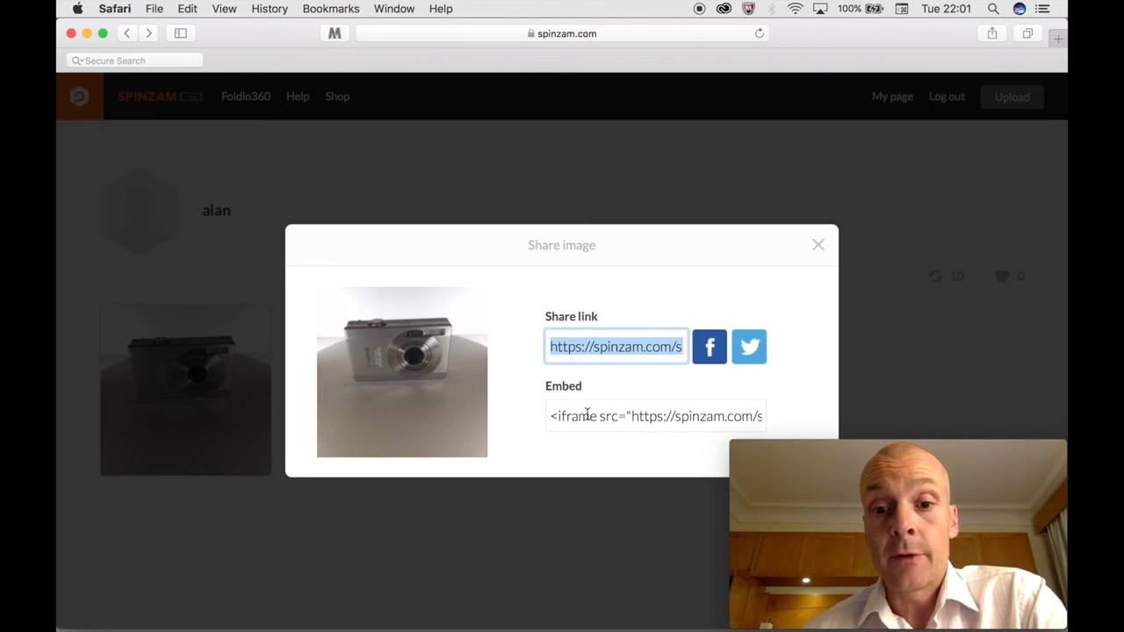
{"action": "left_click", "coordinate": [655, 415]}
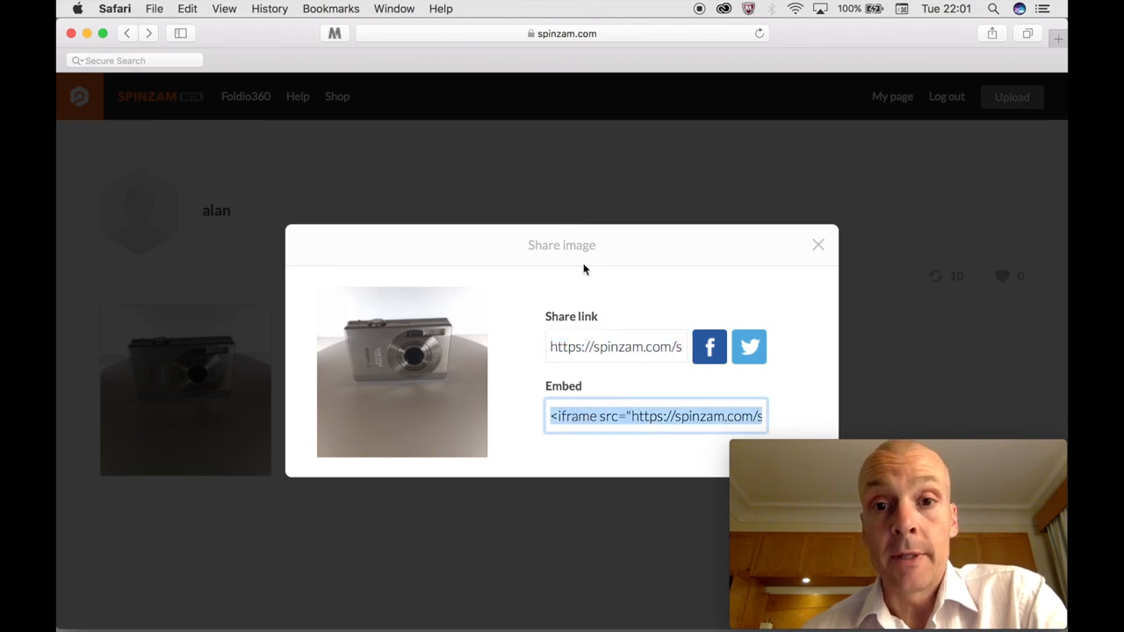
{"action": "left_click", "coordinate": [817, 245]}
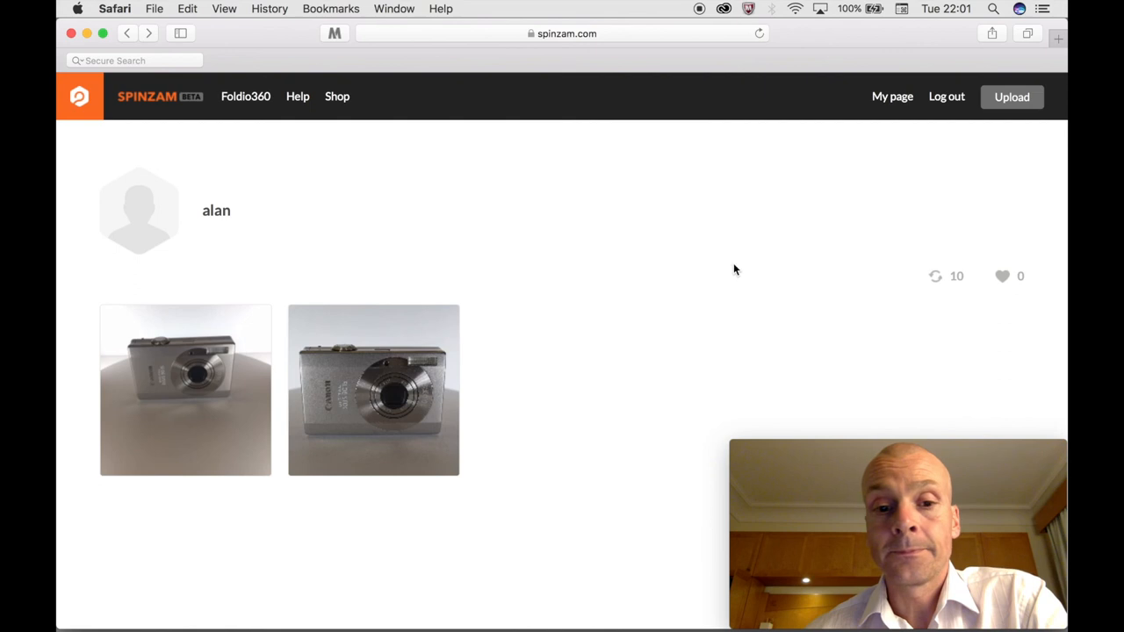
{"action": "mouse_move", "coordinate": [175, 395]}
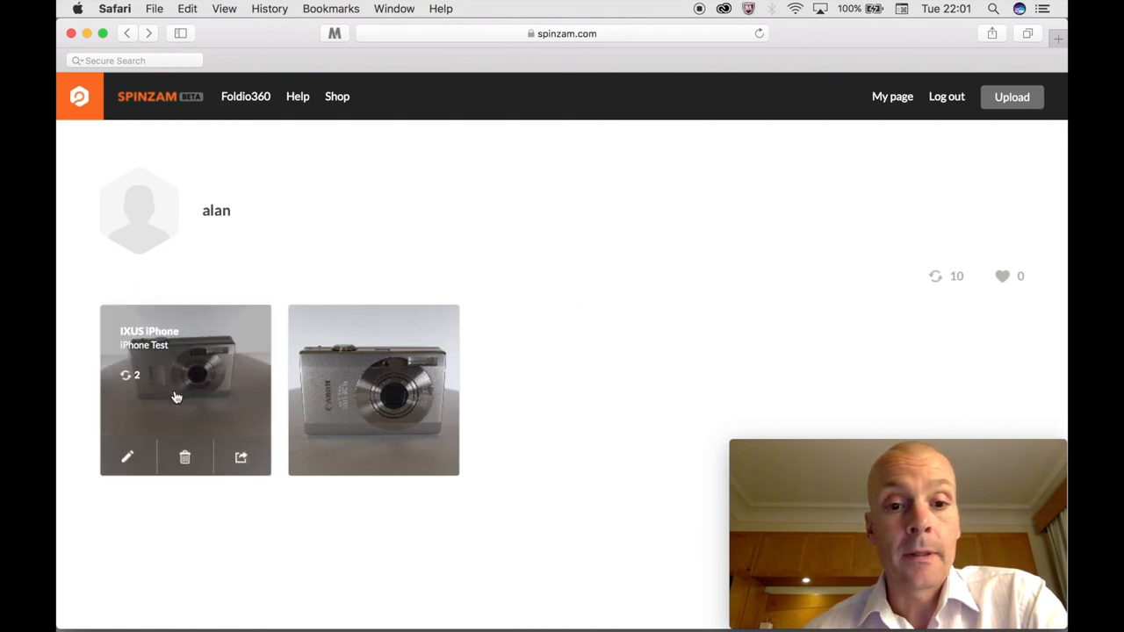
{"action": "left_click", "coordinate": [373, 390]}
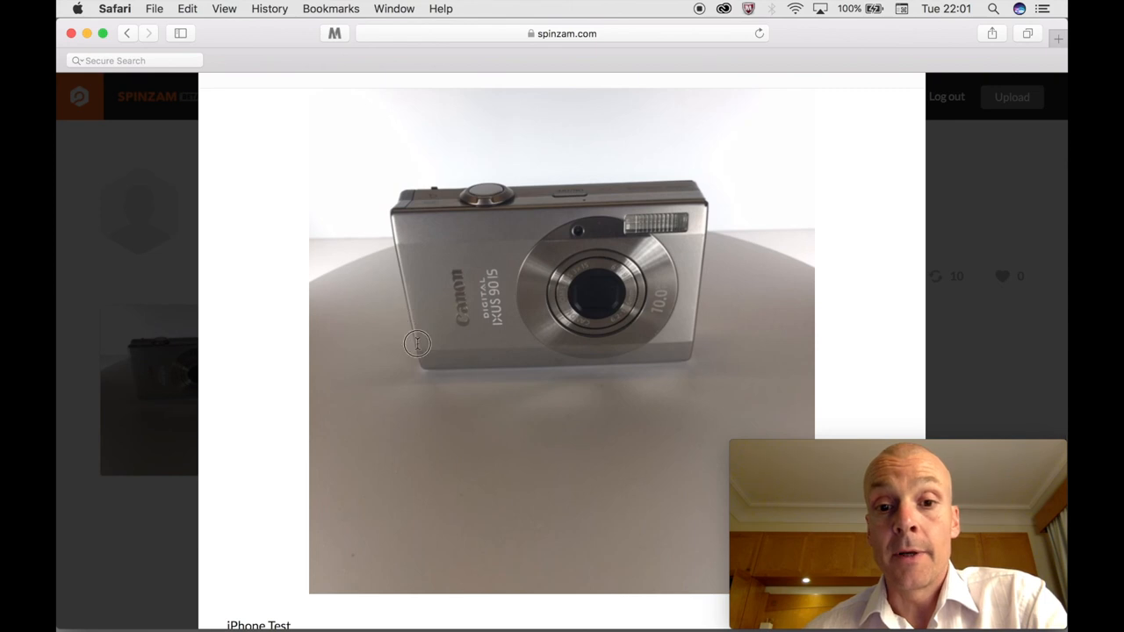
{"action": "left_click_drag", "start_coordinate": [417, 343], "coordinate": [699, 326]}
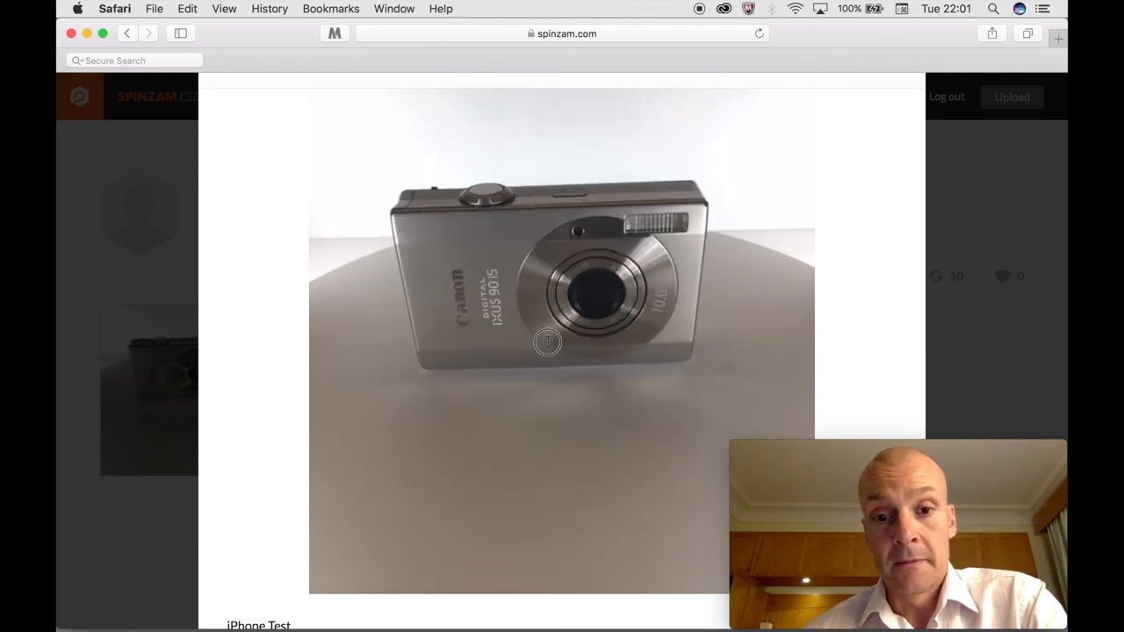
{"action": "left_click_drag", "start_coordinate": [547, 342], "coordinate": [437, 294]}
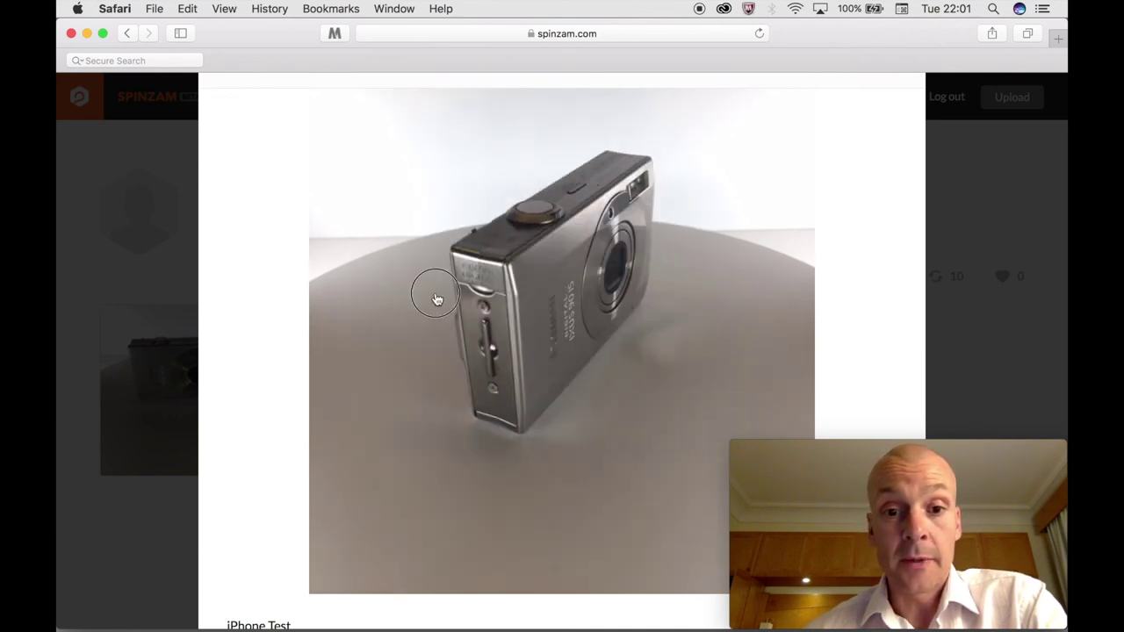
{"action": "left_click_drag", "start_coordinate": [436, 294], "coordinate": [628, 296]}
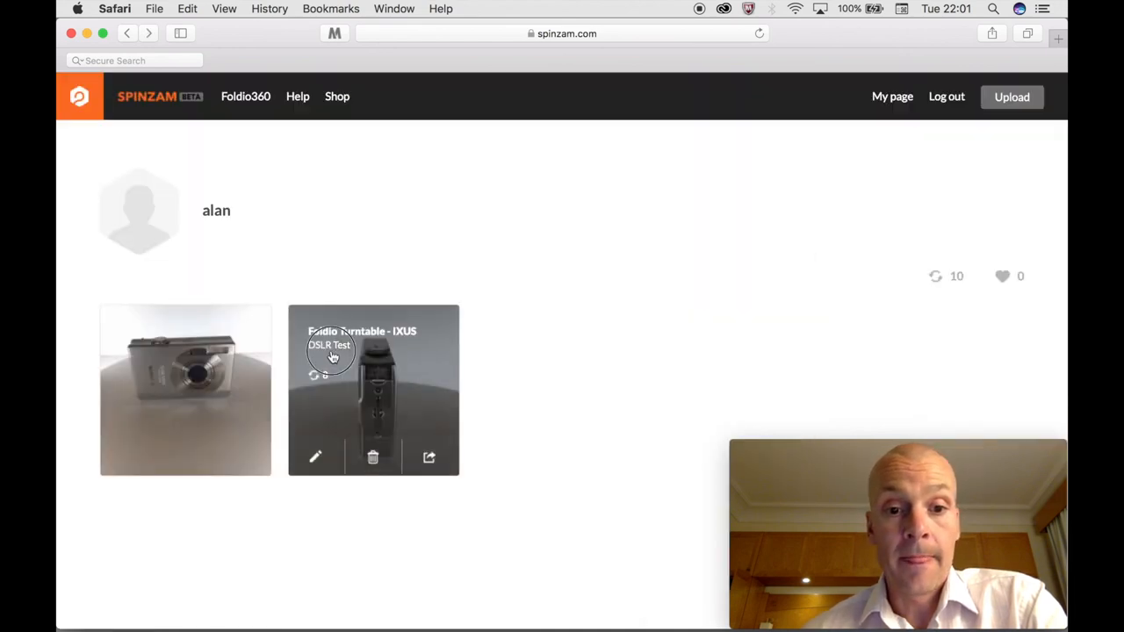
- Open the DSLR Test spin and rotate the Canon IXUS through front and side views
{"action": "left_click", "coordinate": [186, 390]}
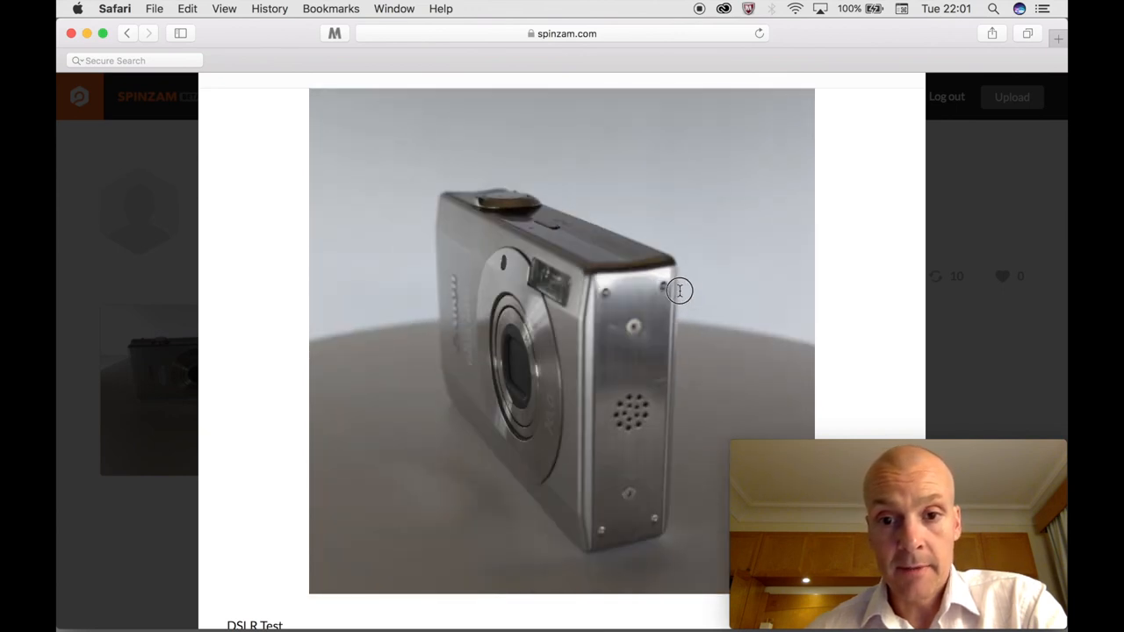
{"action": "left_click_drag", "start_coordinate": [681, 290], "coordinate": [445, 298]}
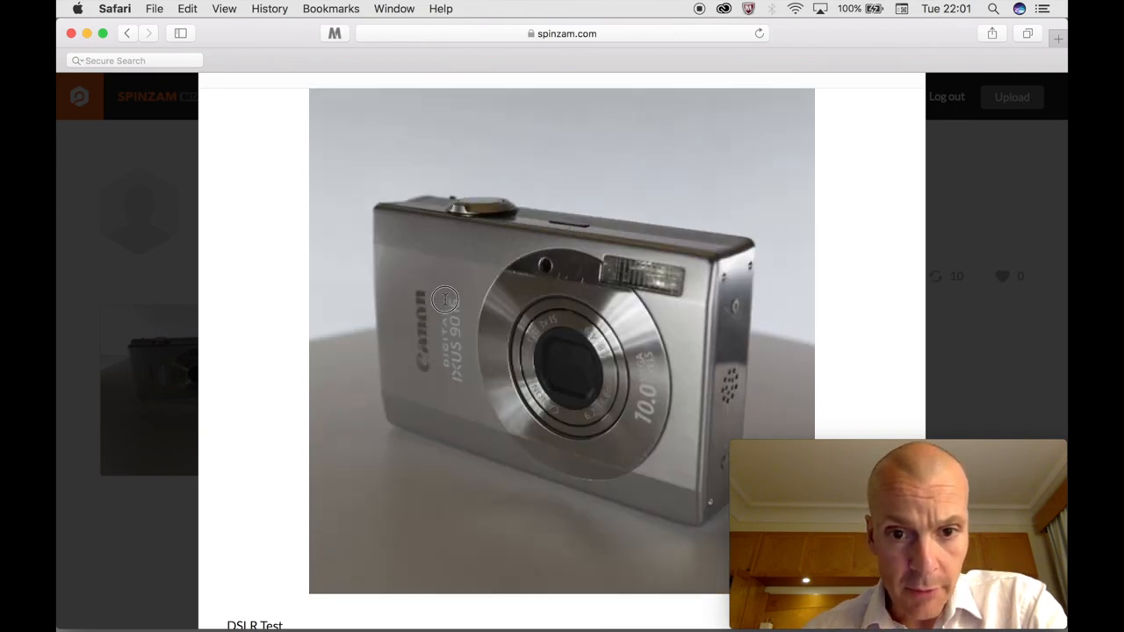
{"action": "left_click_drag", "start_coordinate": [446, 299], "coordinate": [586, 270]}
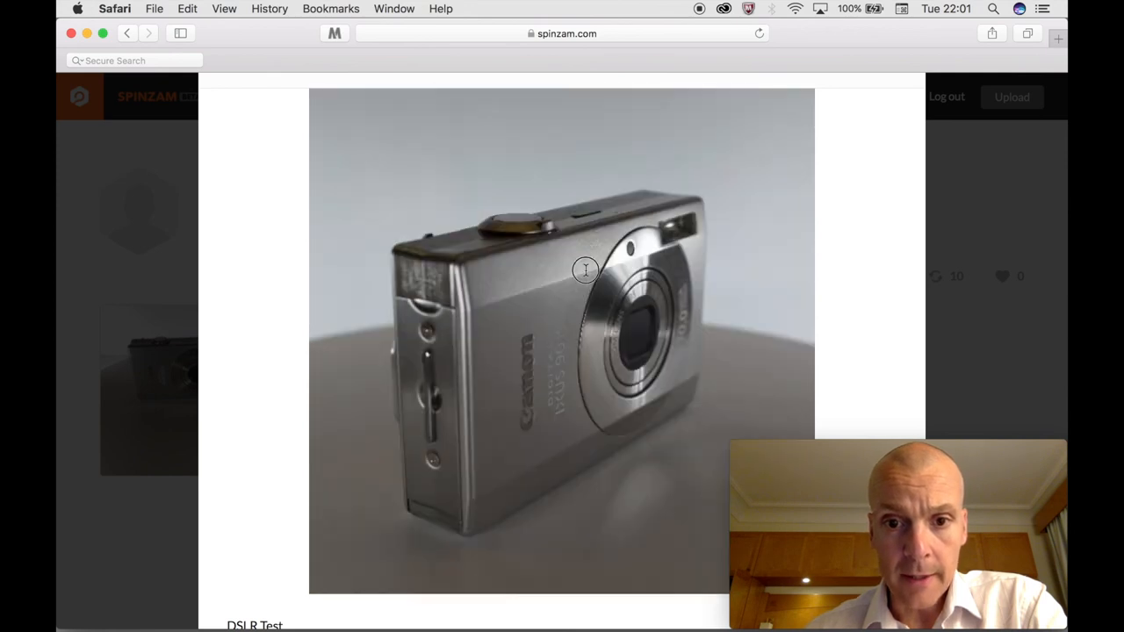
{"action": "left_click_drag", "start_coordinate": [586, 269], "coordinate": [422, 317]}
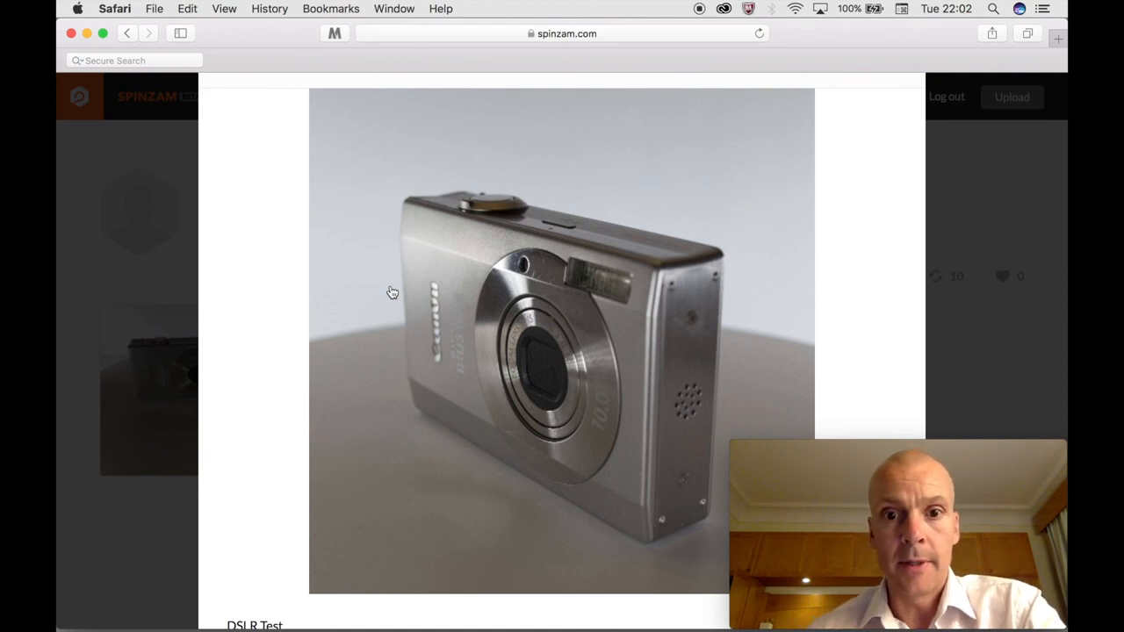
{"action": "left_click", "coordinate": [391, 290]}
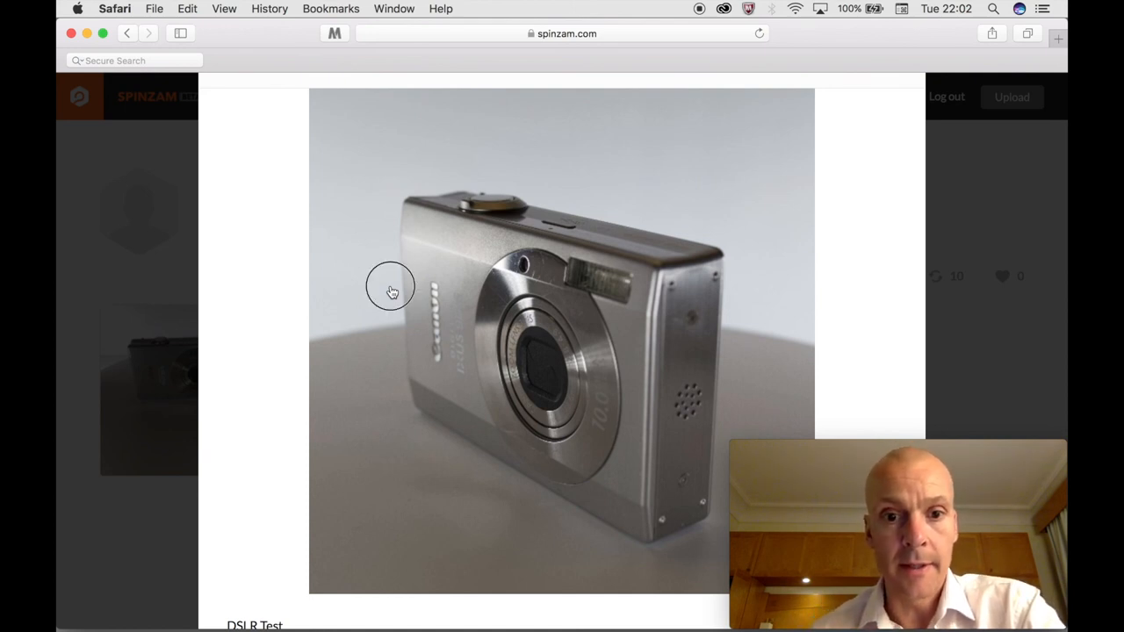